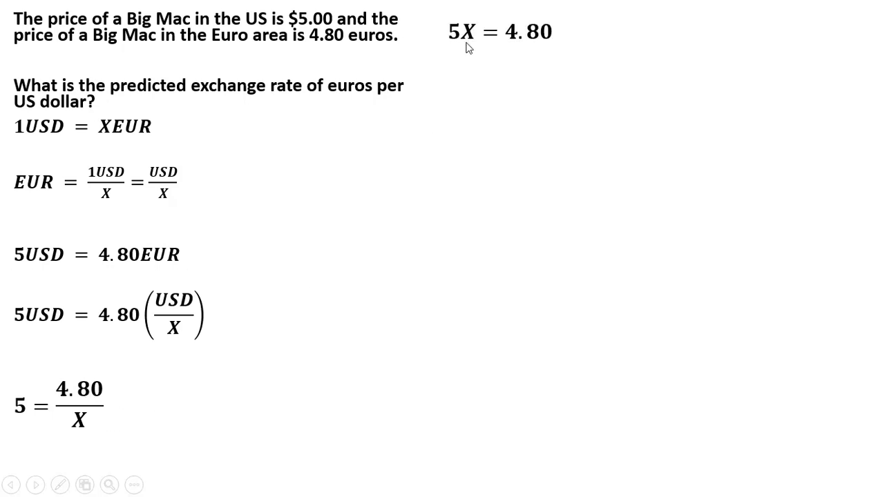
{"action": "mouse_move", "coordinate": [484, 51]}
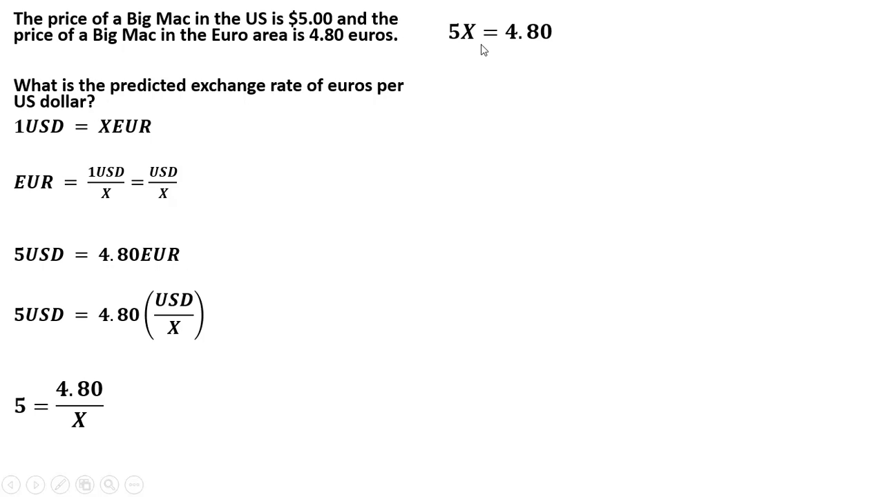
{"action": "mouse_move", "coordinate": [476, 67]}
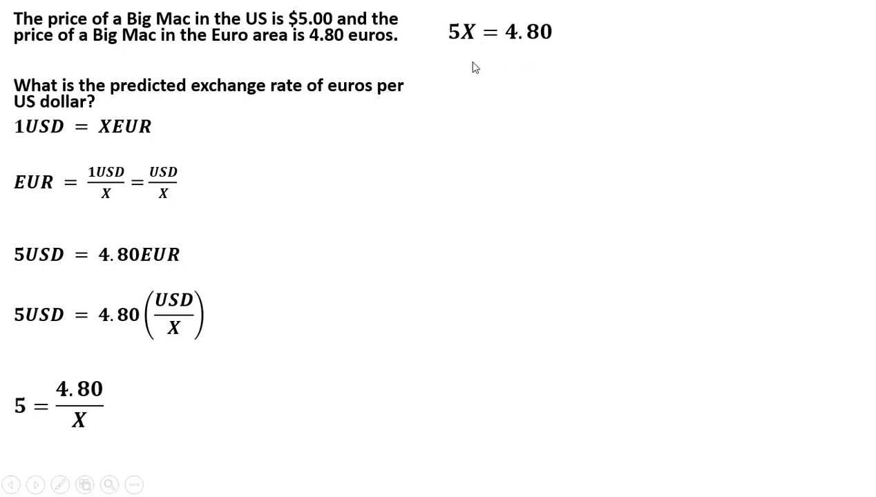